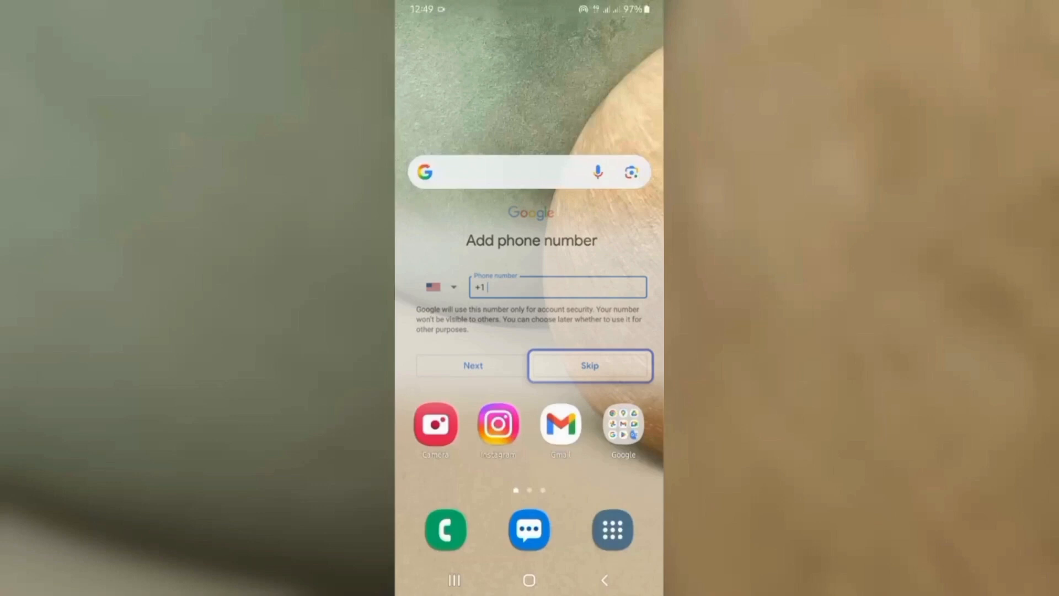
{"action": "left_click", "coordinate": [589, 365]}
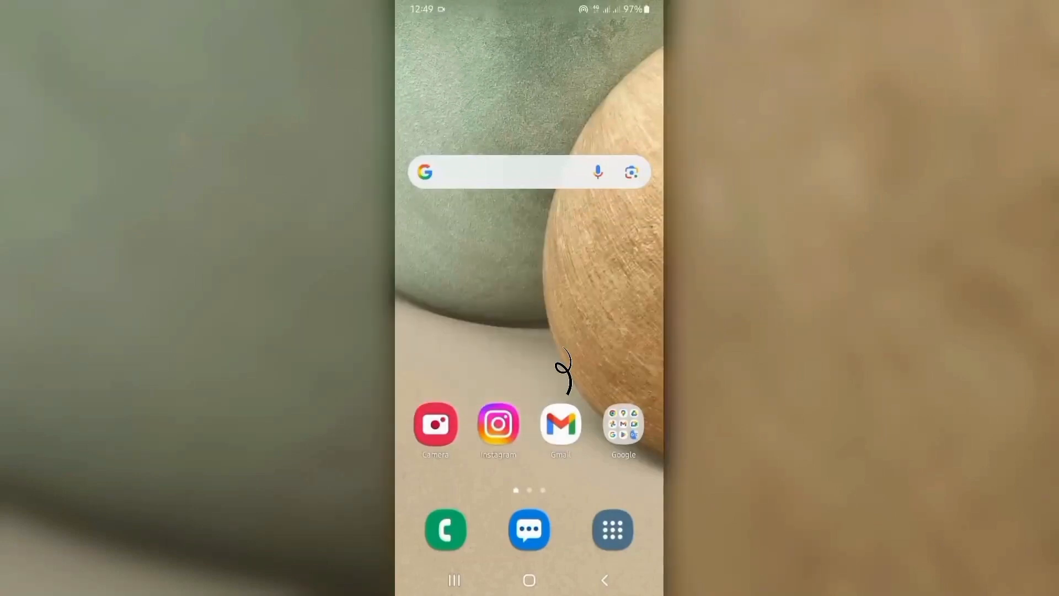
{"action": "left_click", "coordinate": [559, 424]}
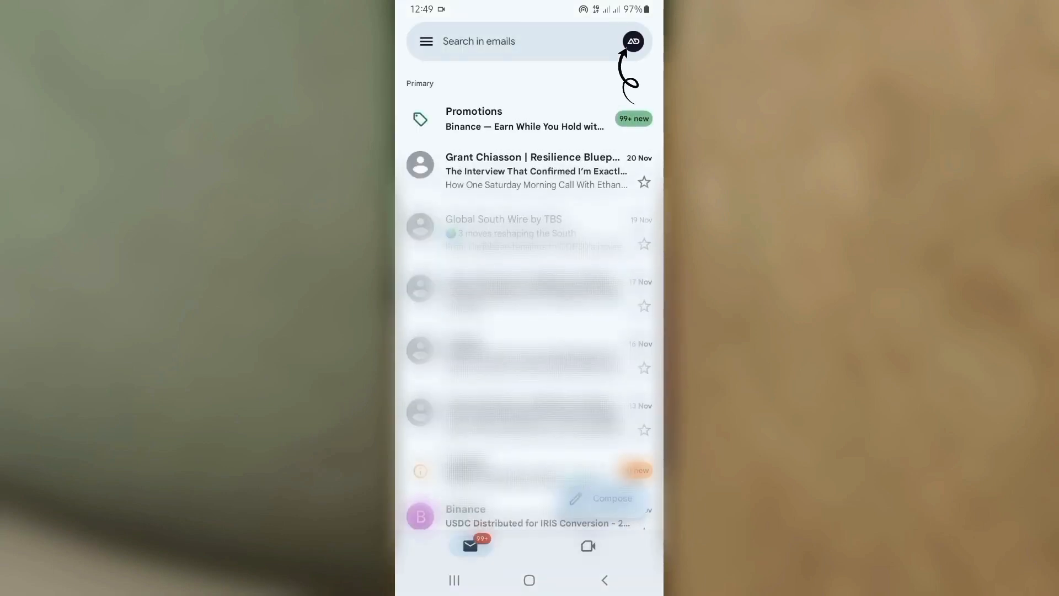
{"action": "left_click", "coordinate": [635, 41]}
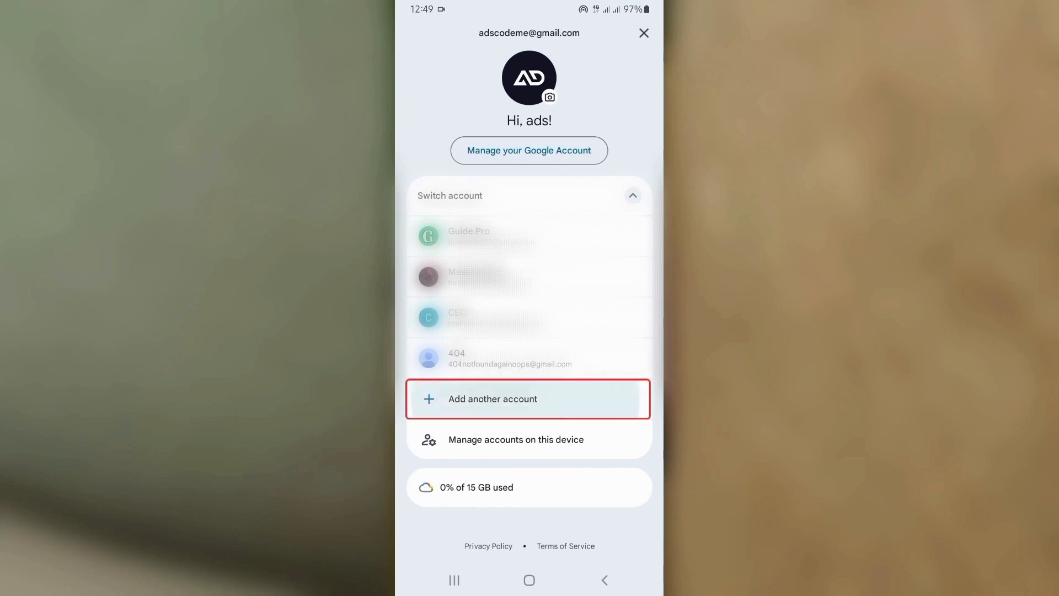
{"action": "left_click", "coordinate": [527, 399]}
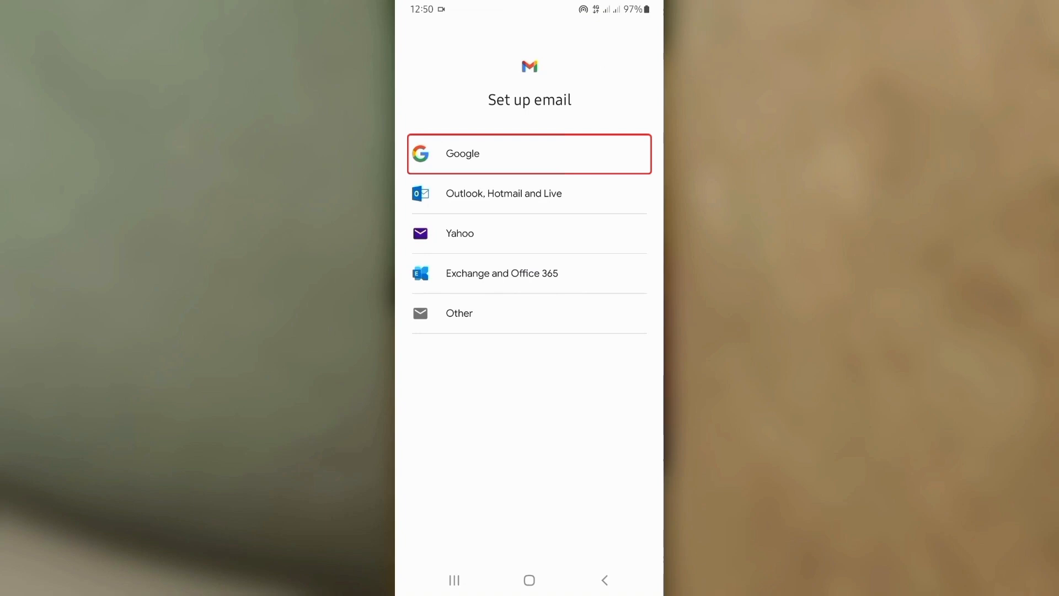
Choose Google as provider and begin creating a new account for personal use
{"action": "left_click", "coordinate": [529, 154]}
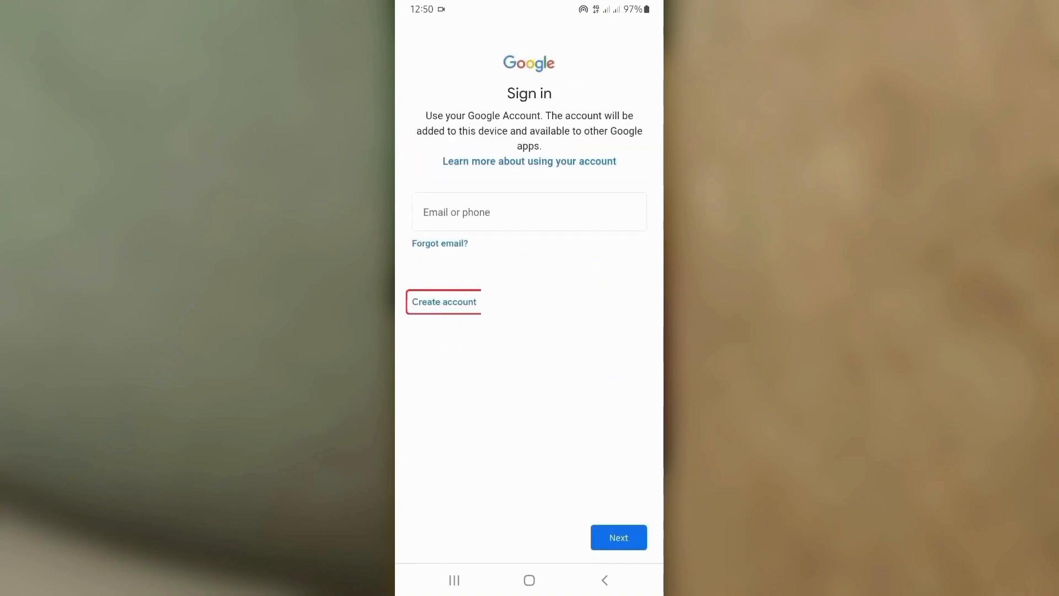
{"action": "left_click", "coordinate": [444, 302]}
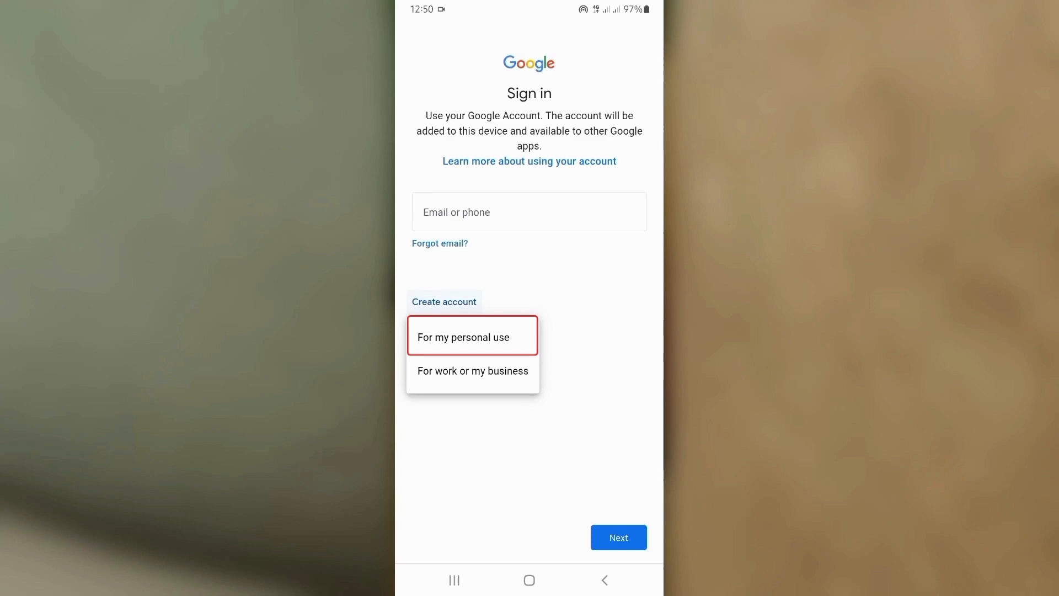
{"action": "left_click", "coordinate": [471, 337]}
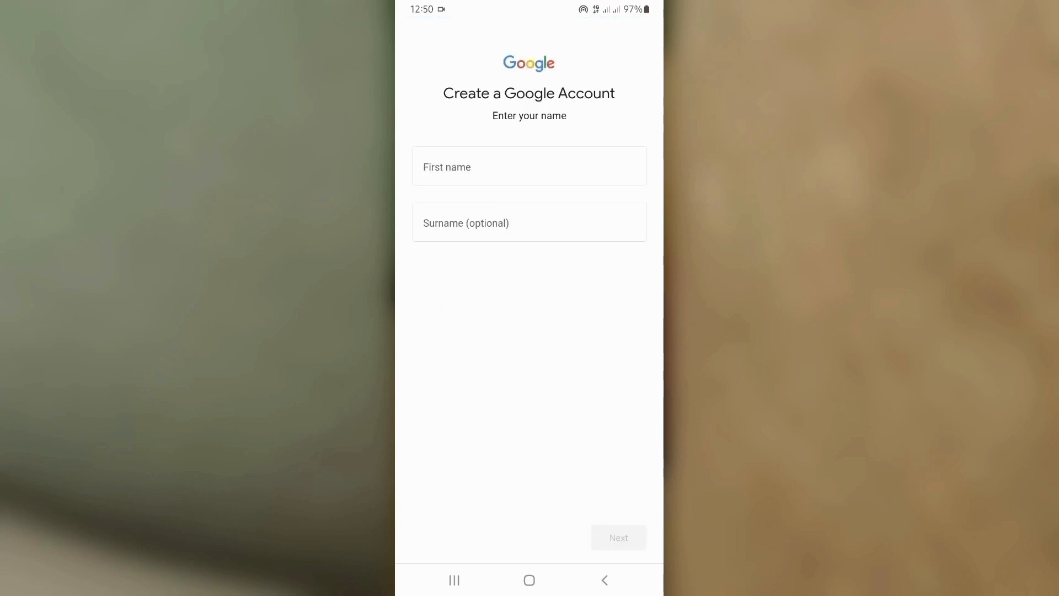
Enter first name Click, a 2000 birth date and gender Male, reaching the username step
{"action": "type", "text": "Click"}
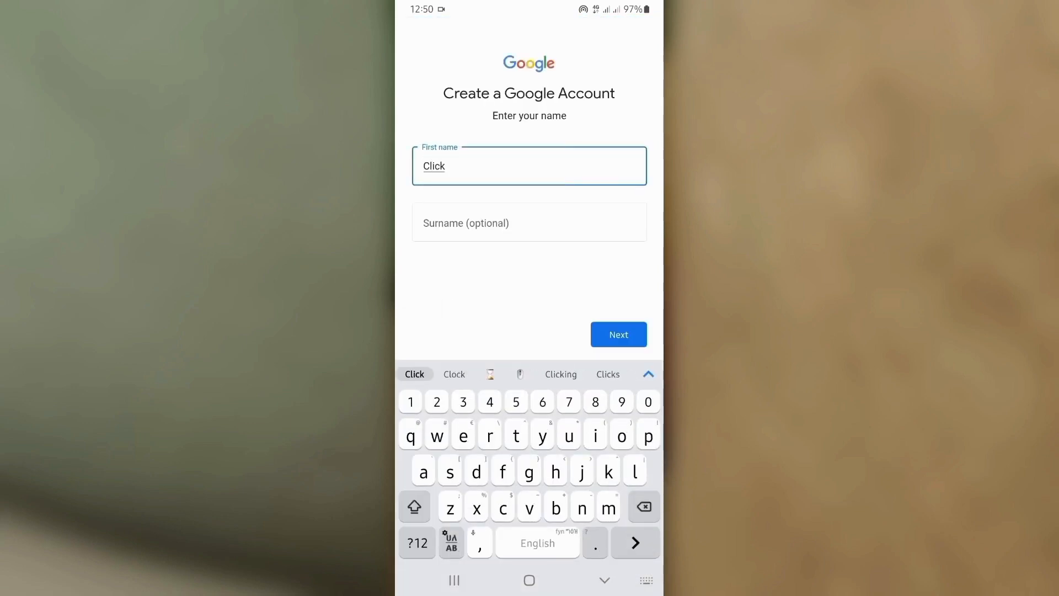
{"action": "left_click", "coordinate": [618, 334]}
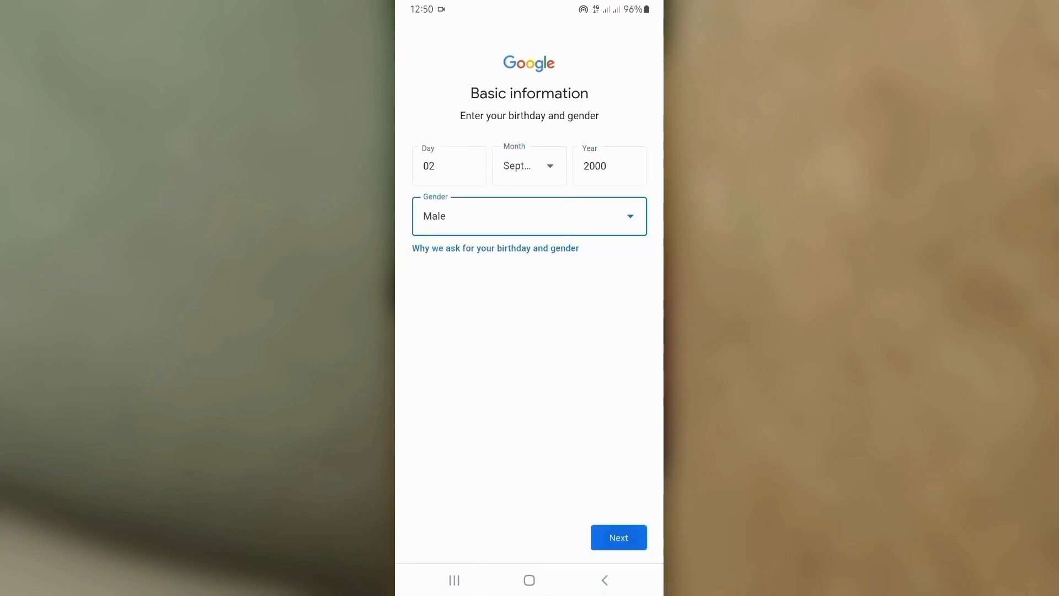
{"action": "left_click", "coordinate": [617, 537]}
{"action": "type", "text": "contact.onclickgu"}
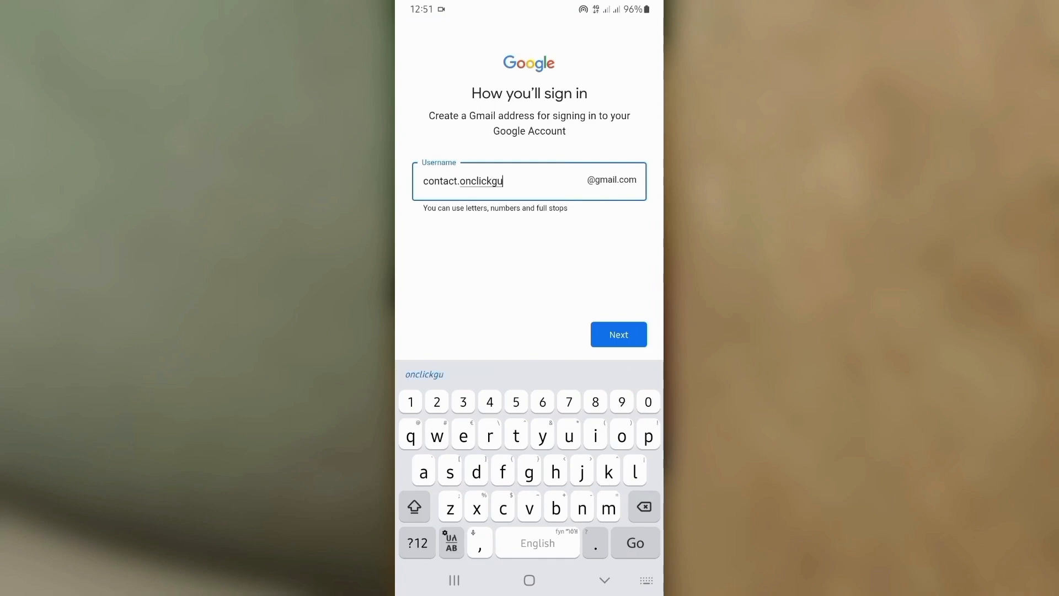
Submit the username and set a hidden password, reaching Review your account info
{"action": "left_click", "coordinate": [618, 334]}
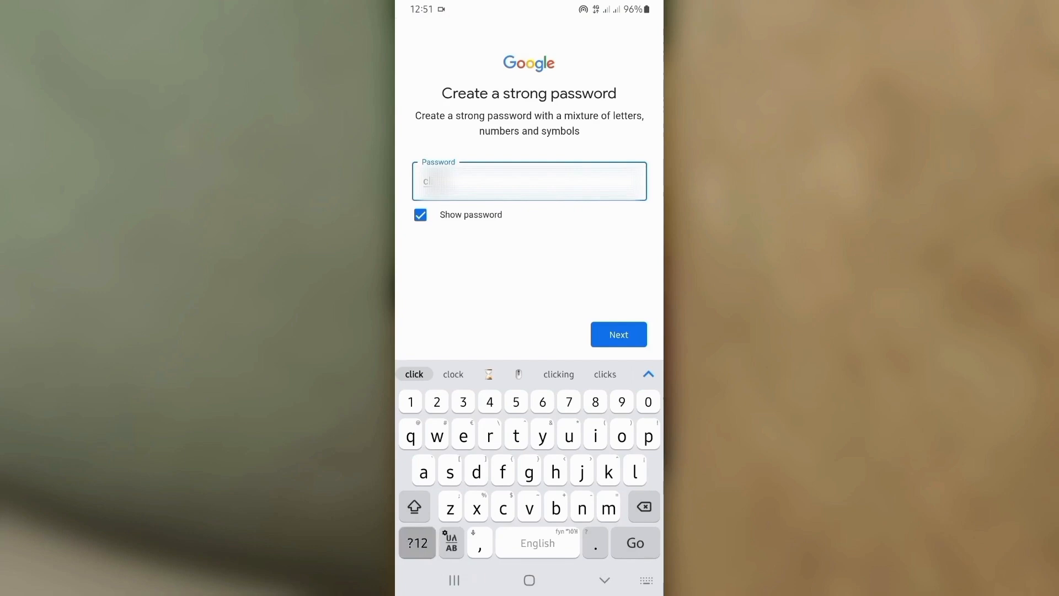
{"action": "left_click", "coordinate": [420, 214]}
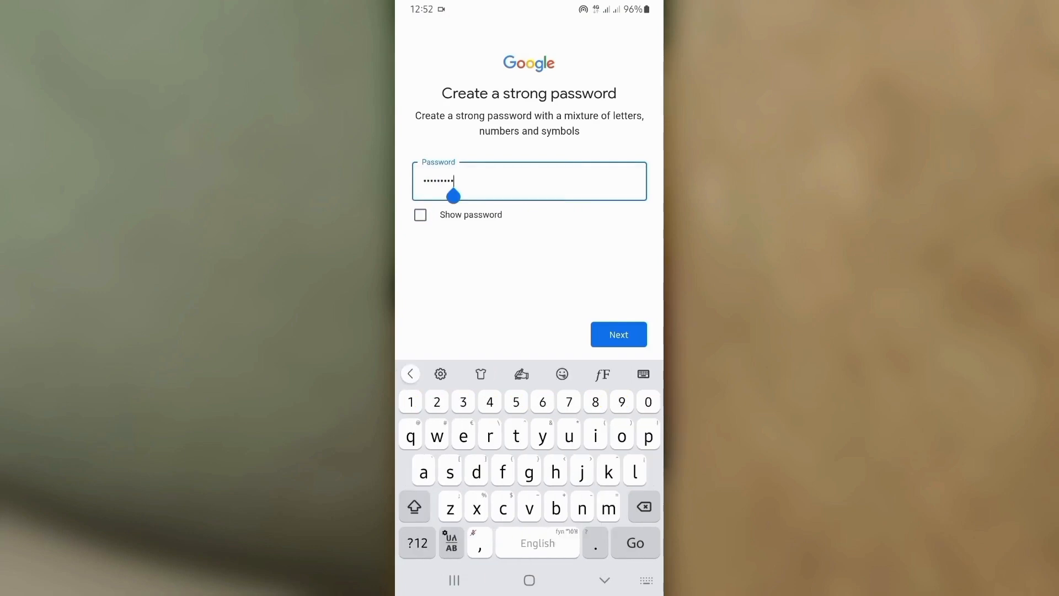
{"action": "left_click", "coordinate": [618, 334]}
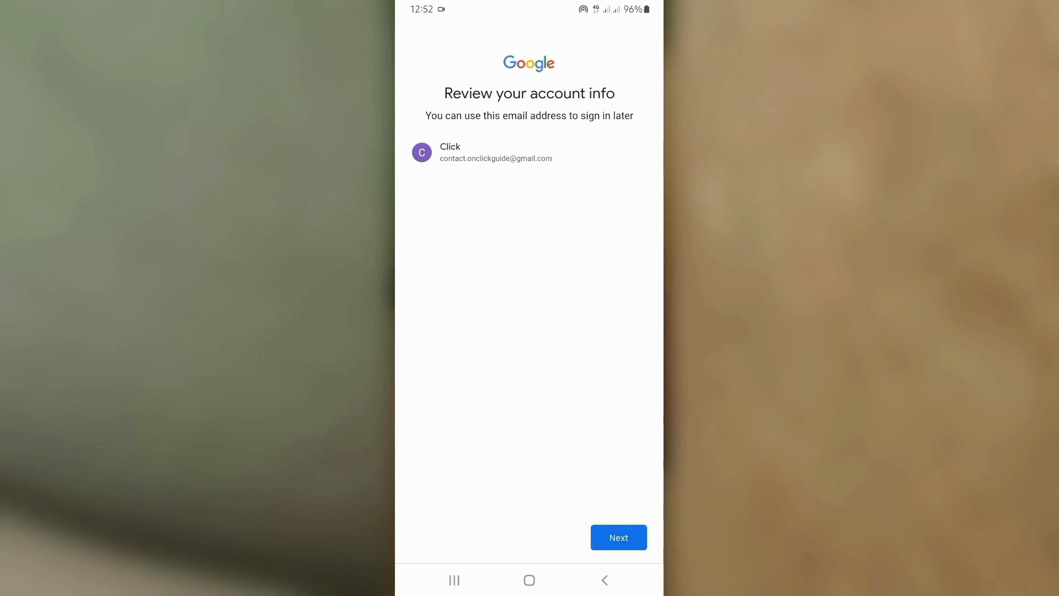
Confirm the account info and agree to Google's Privacy and Terms
{"action": "left_click", "coordinate": [618, 537]}
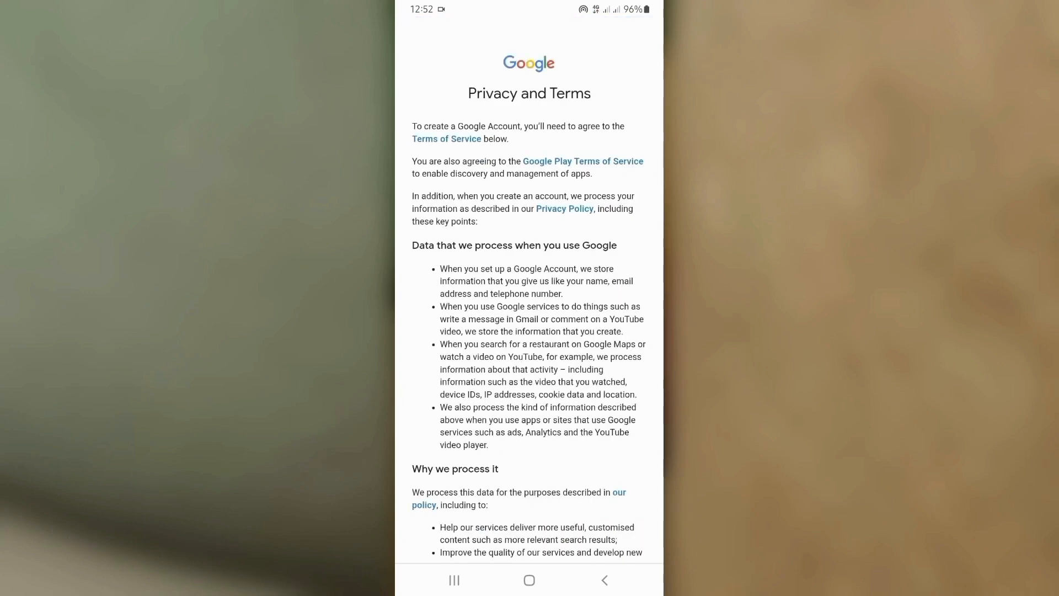
{"action": "scroll", "scroll_direction": "down", "scroll_amount": 3}
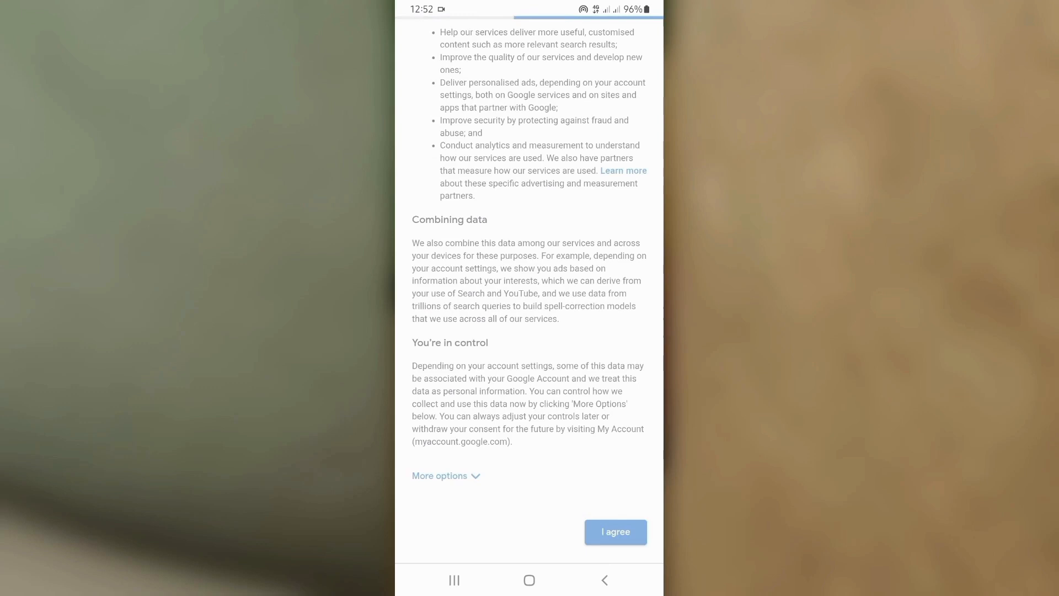
{"action": "left_click", "coordinate": [615, 532]}
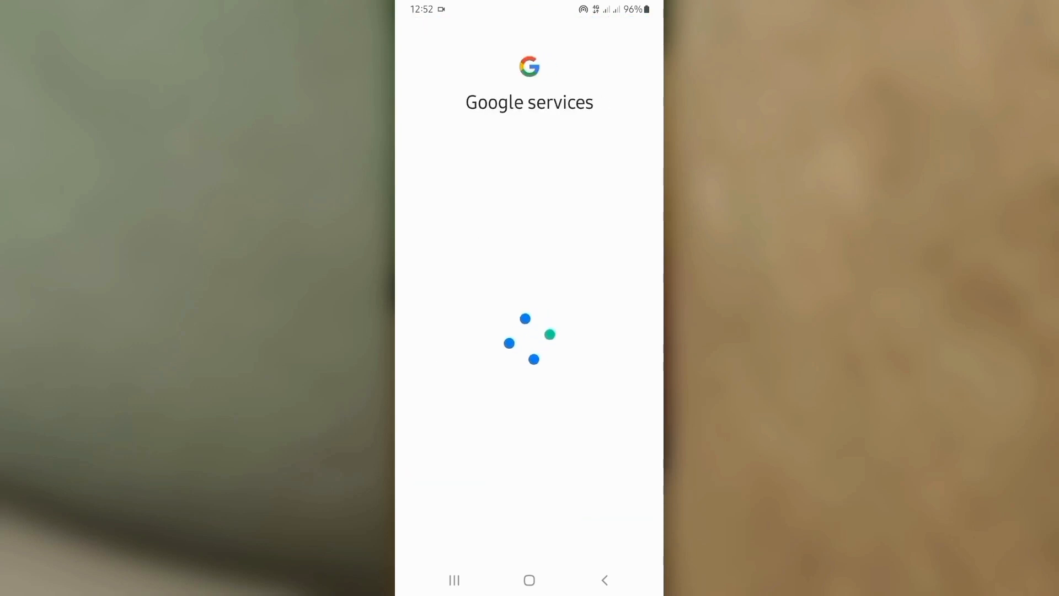